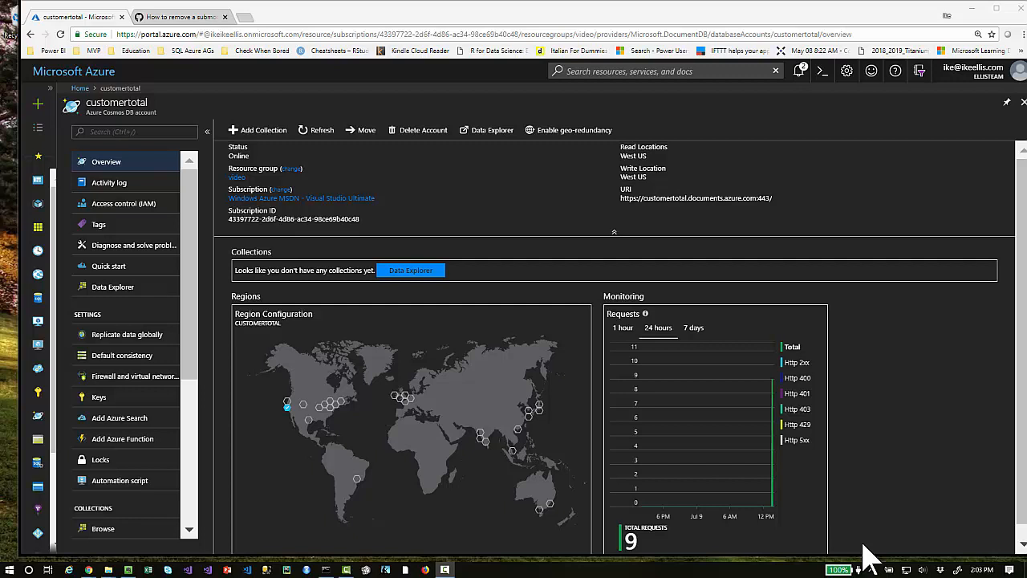
mouse_move(785, 528)
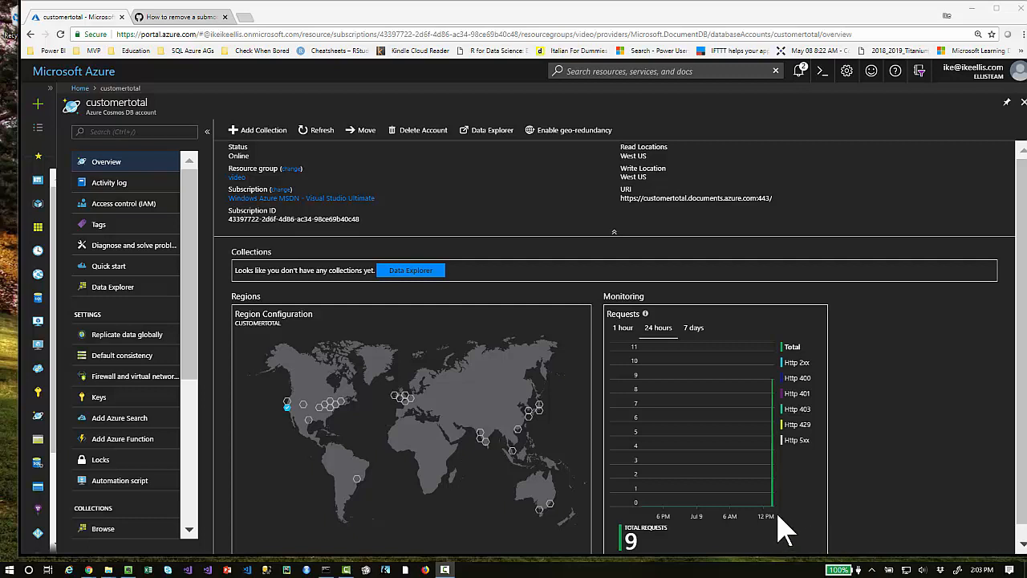
mouse_move(161, 153)
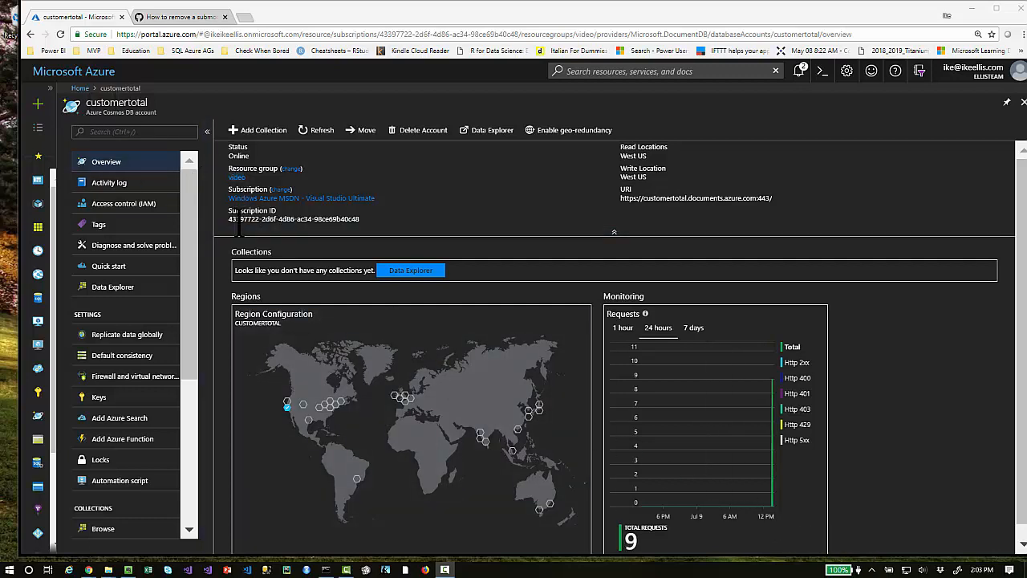
mouse_move(485, 130)
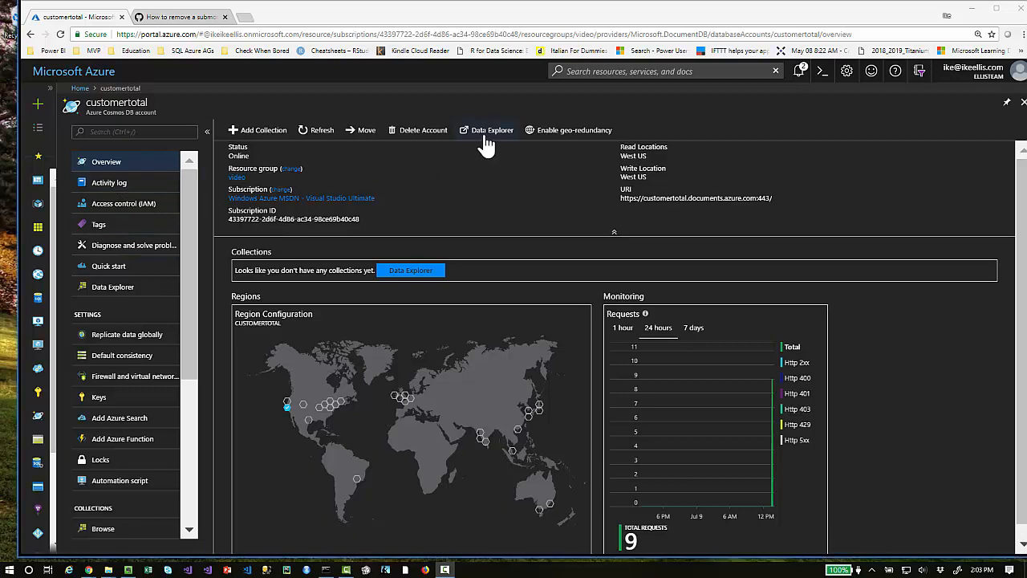
Create a new database with id 'customers' in the customertotal account's Data Explorer.
click(485, 129)
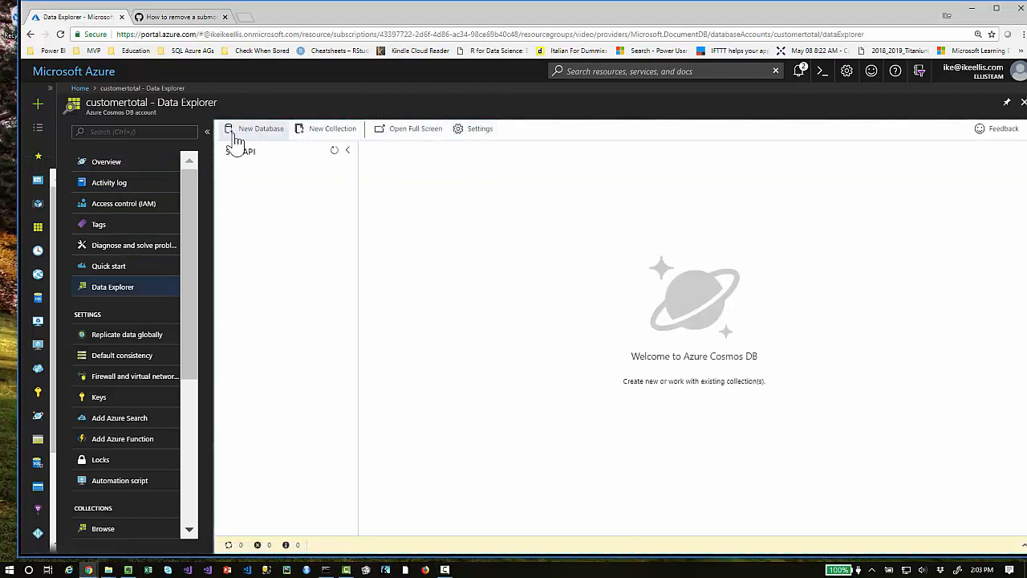
click(260, 128)
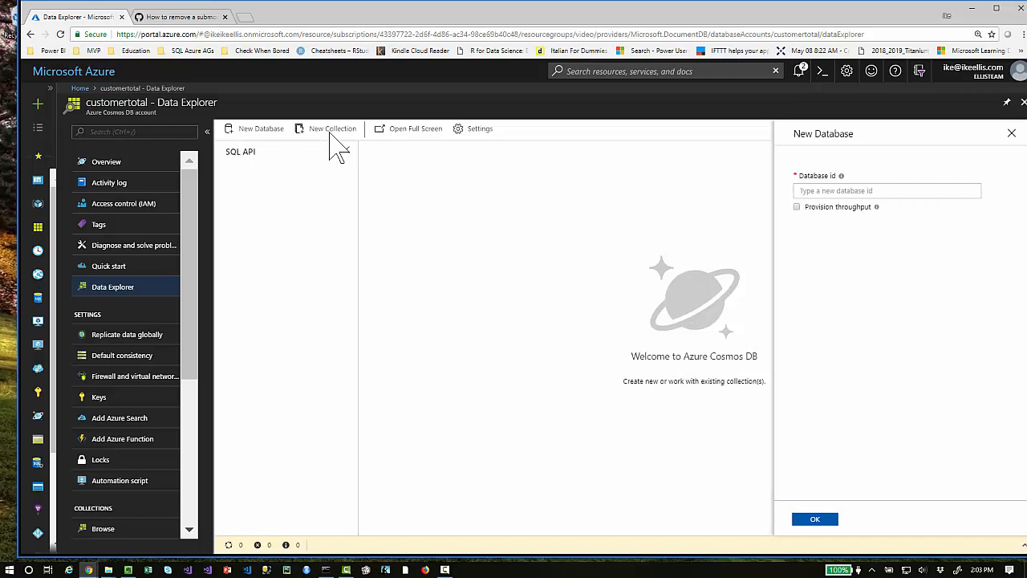
text(d)
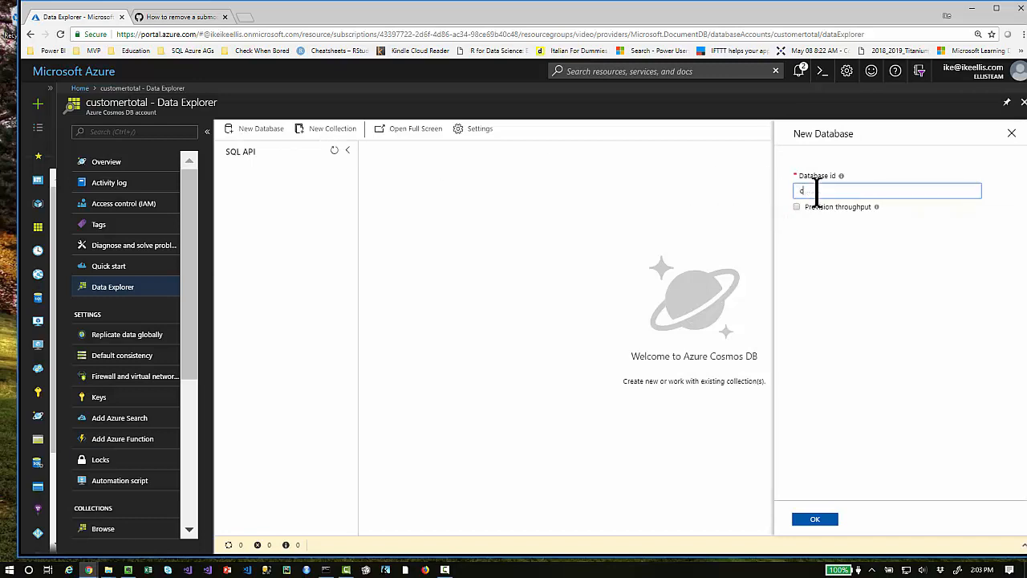
text(customers)
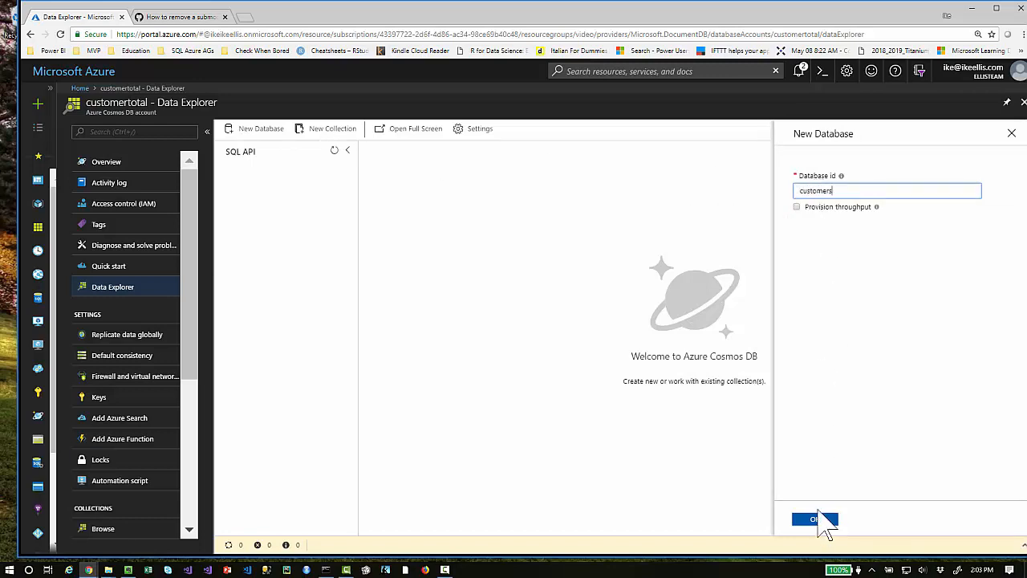
click(815, 520)
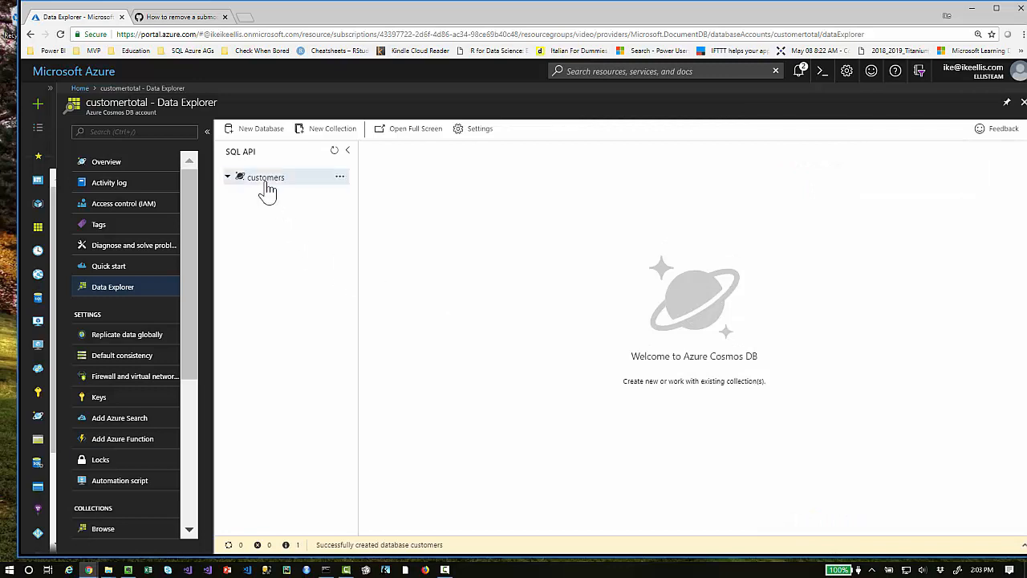
Add a 'customers' collection to the existing customers database with fixed storage and throughput 400.
click(332, 129)
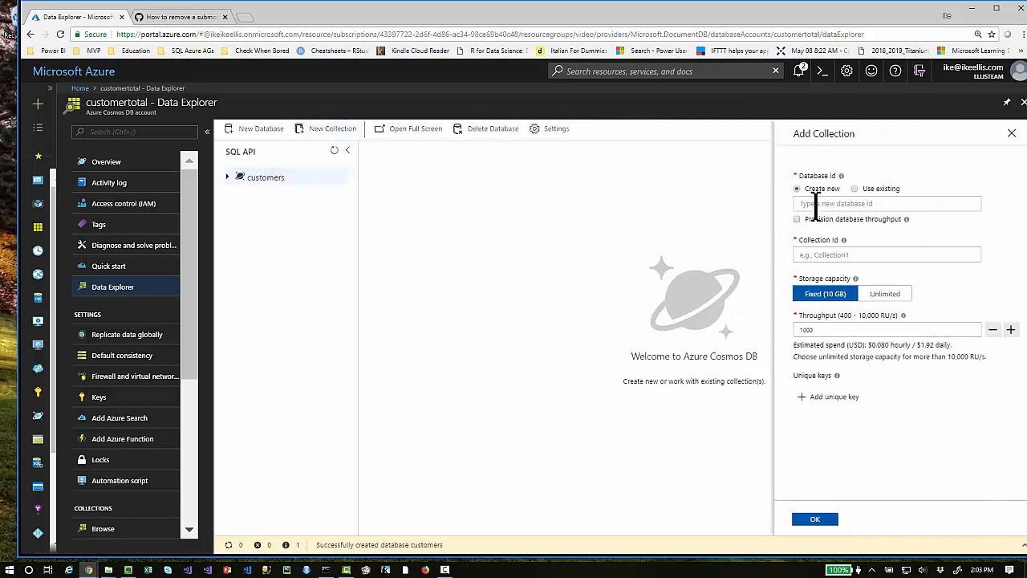
click(854, 187)
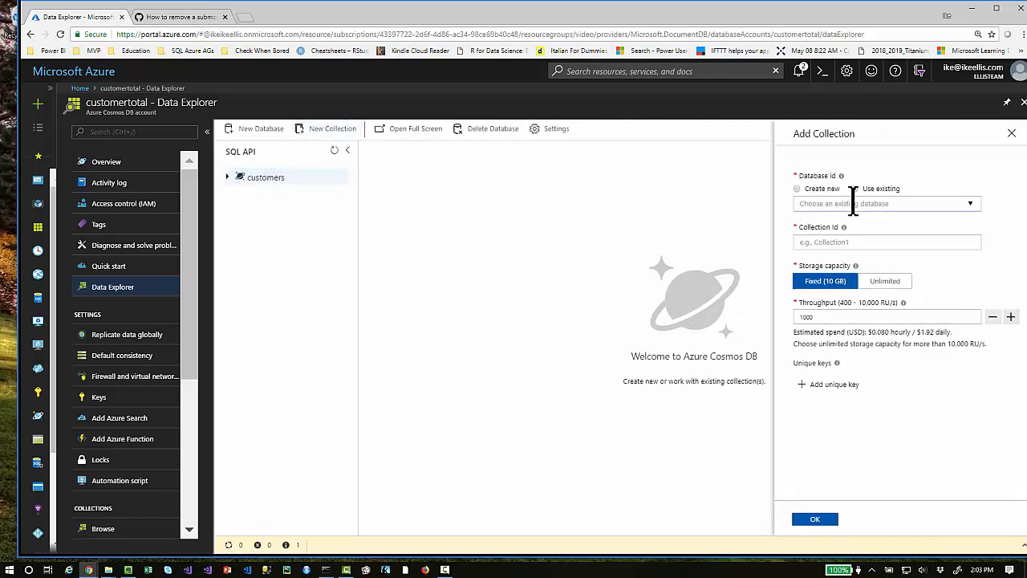
click(864, 188)
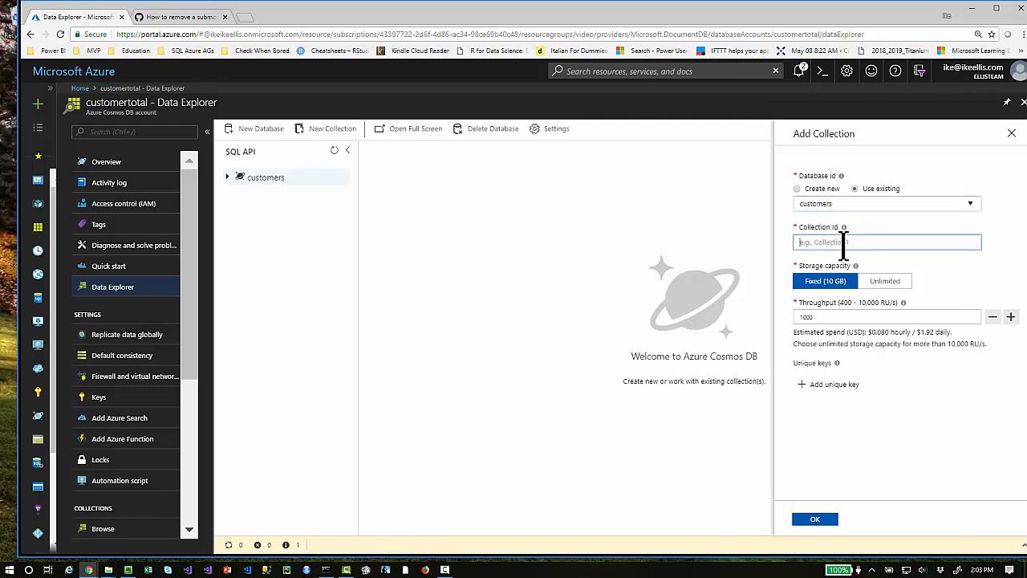
text(customers)
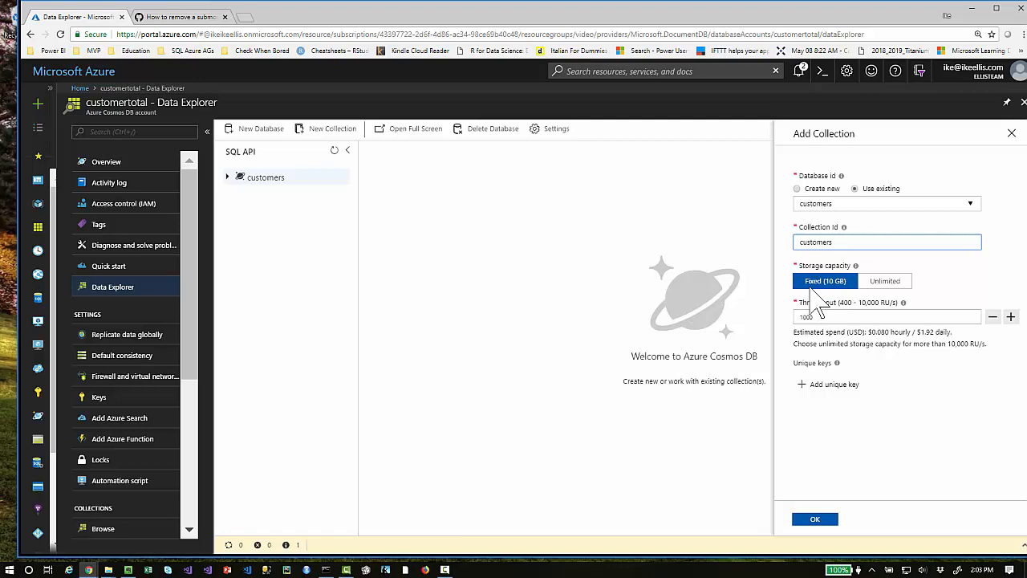
click(883, 316)
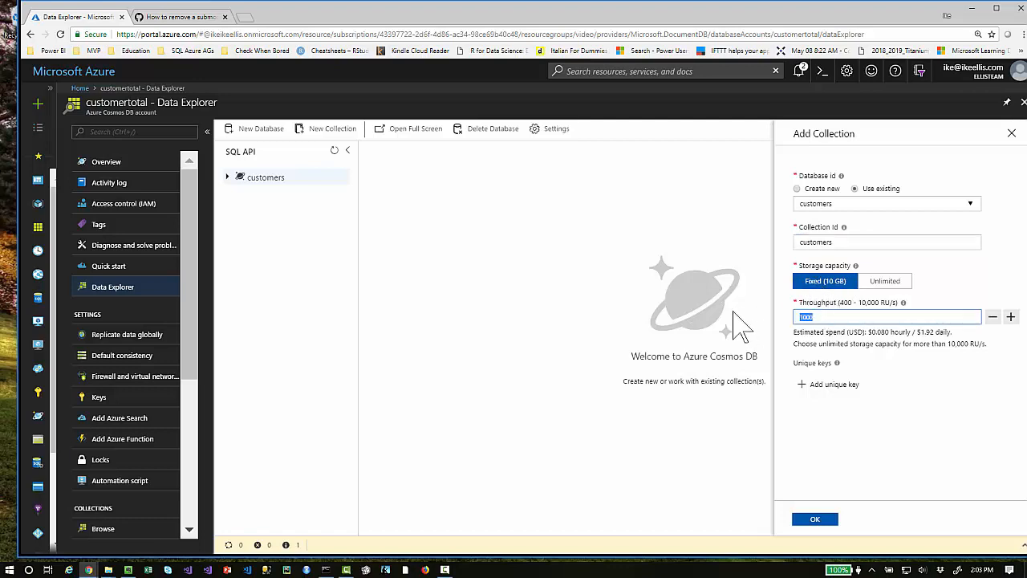
text(400)
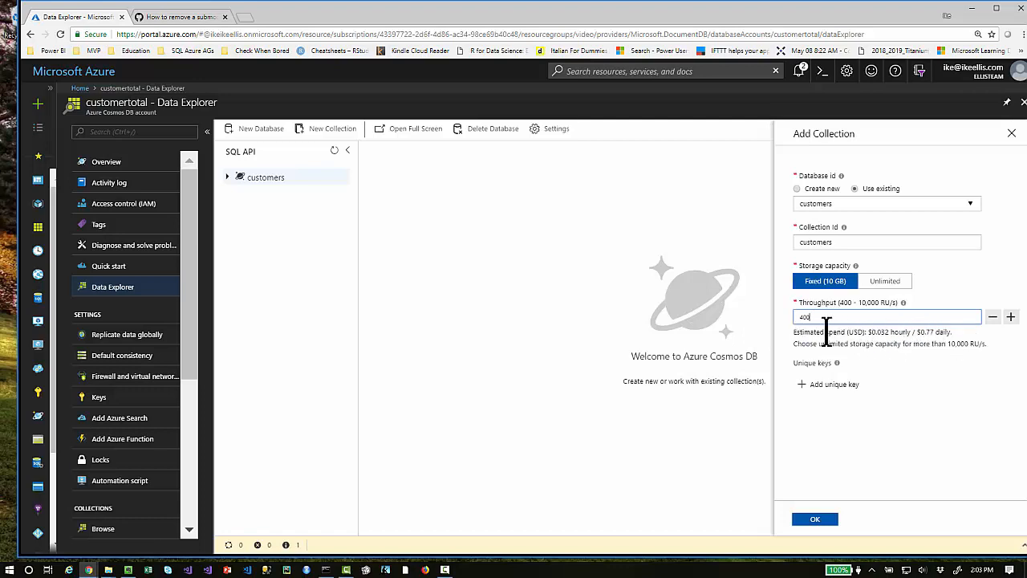
click(815, 518)
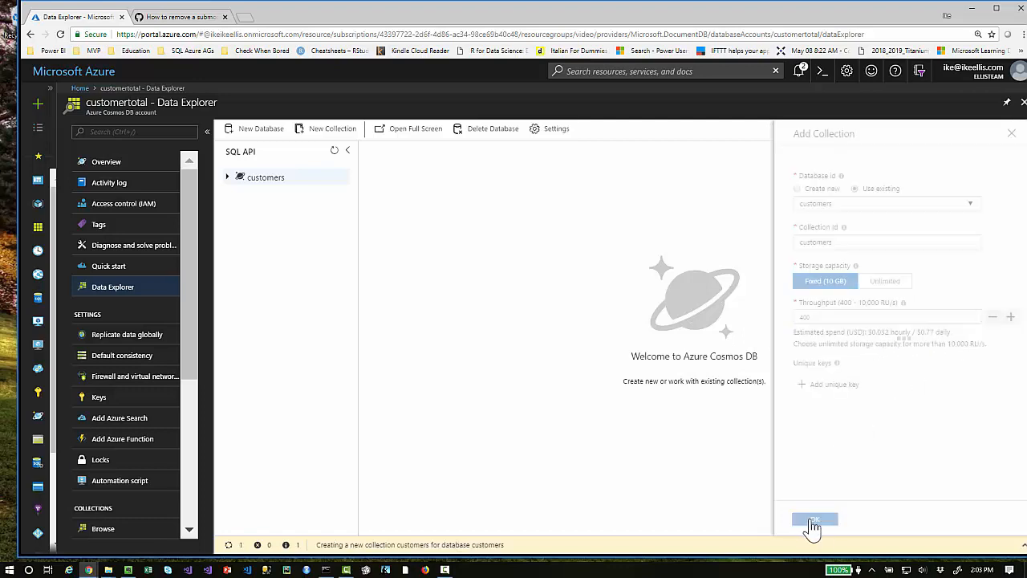
click(816, 520)
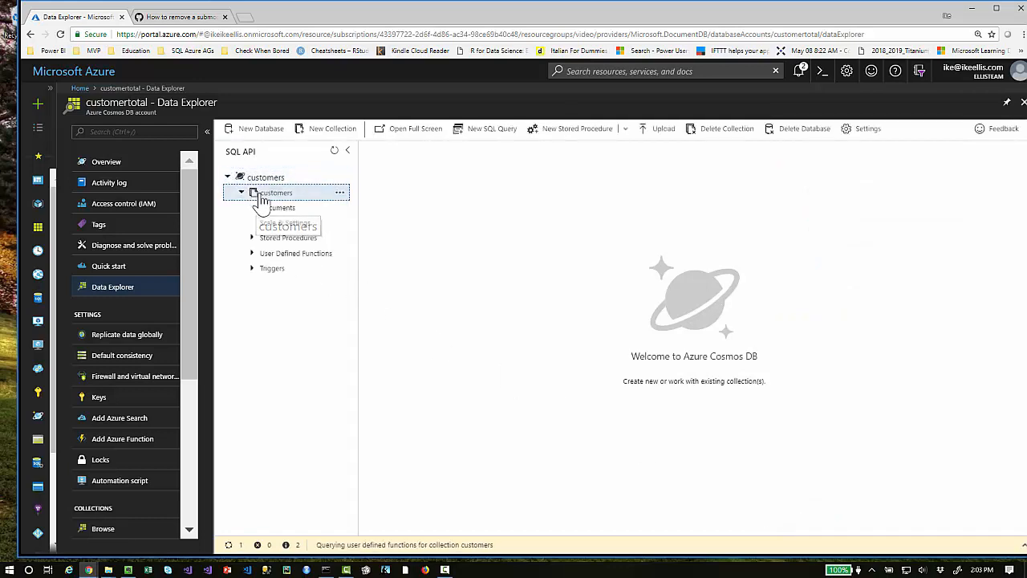
Upload the selected JSON customer files into the customers collection with 0 errors.
click(658, 128)
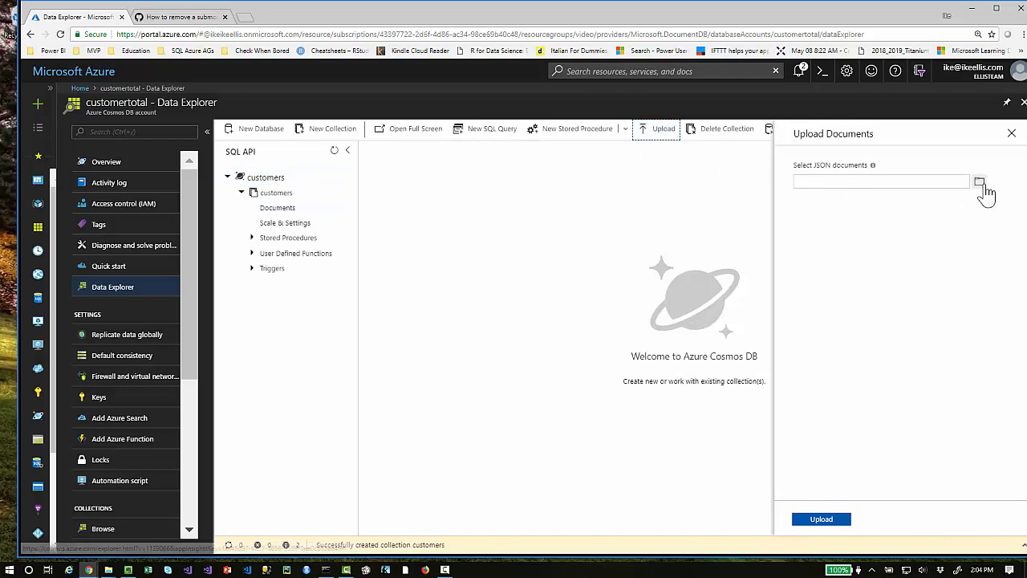
click(979, 180)
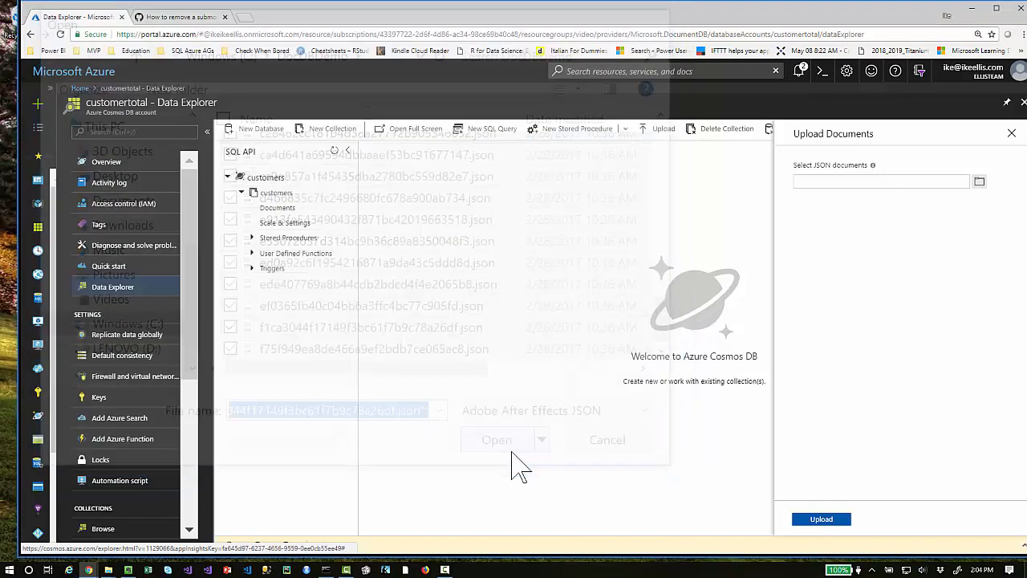
click(496, 440)
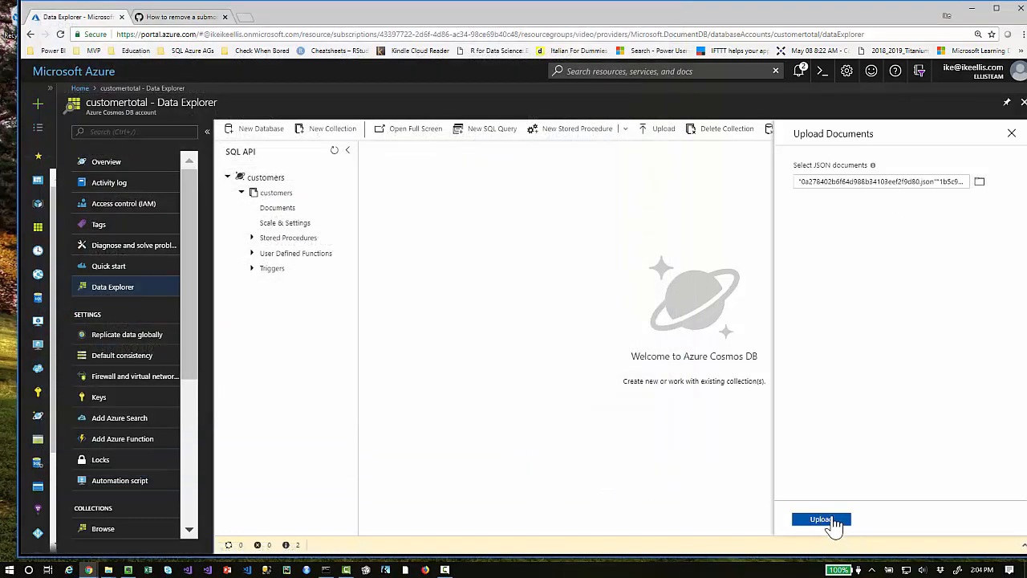
click(822, 518)
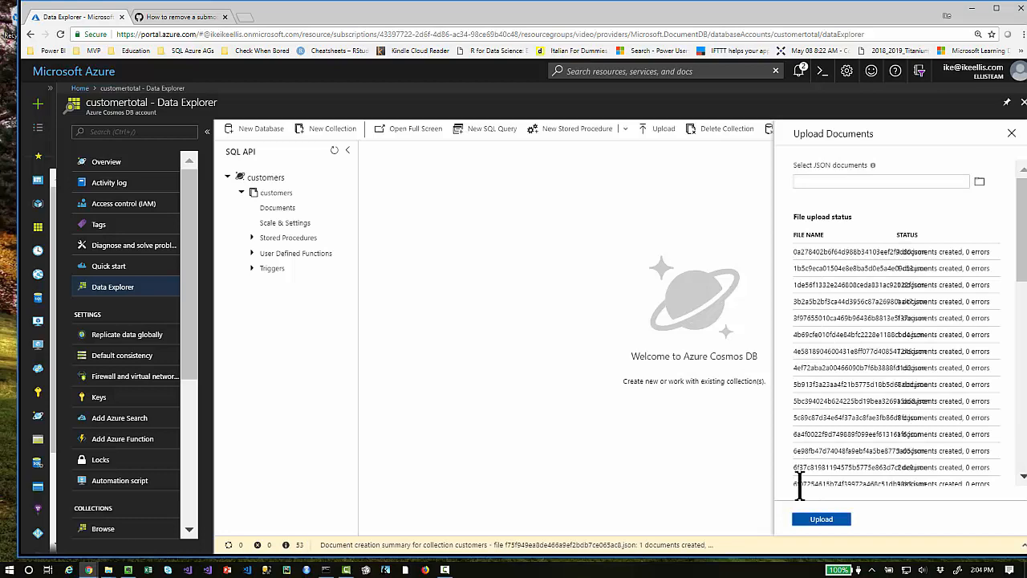
List the customers collection's documents and view two customer records' JSON contents.
click(277, 209)
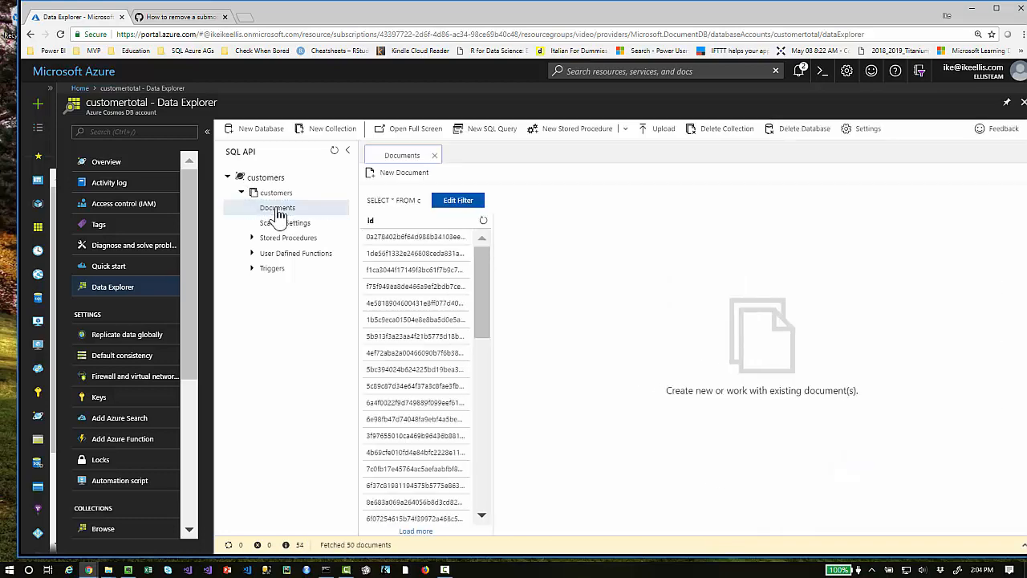
click(415, 253)
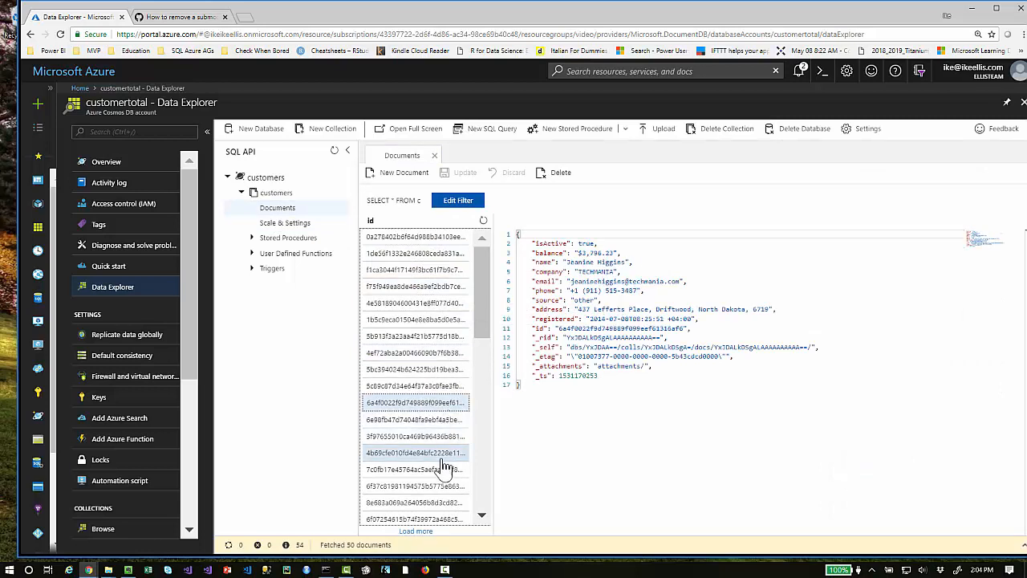
click(416, 368)
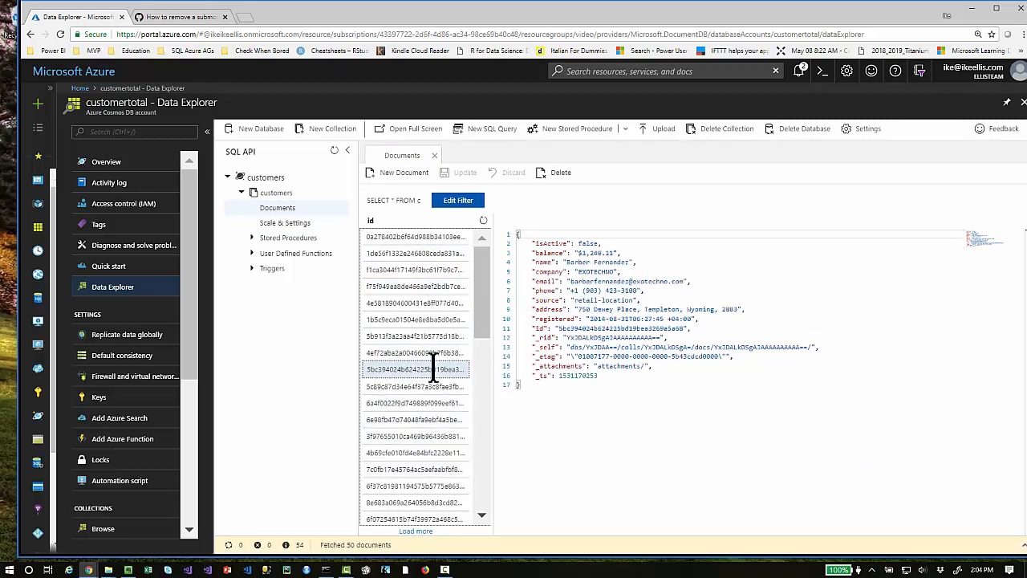